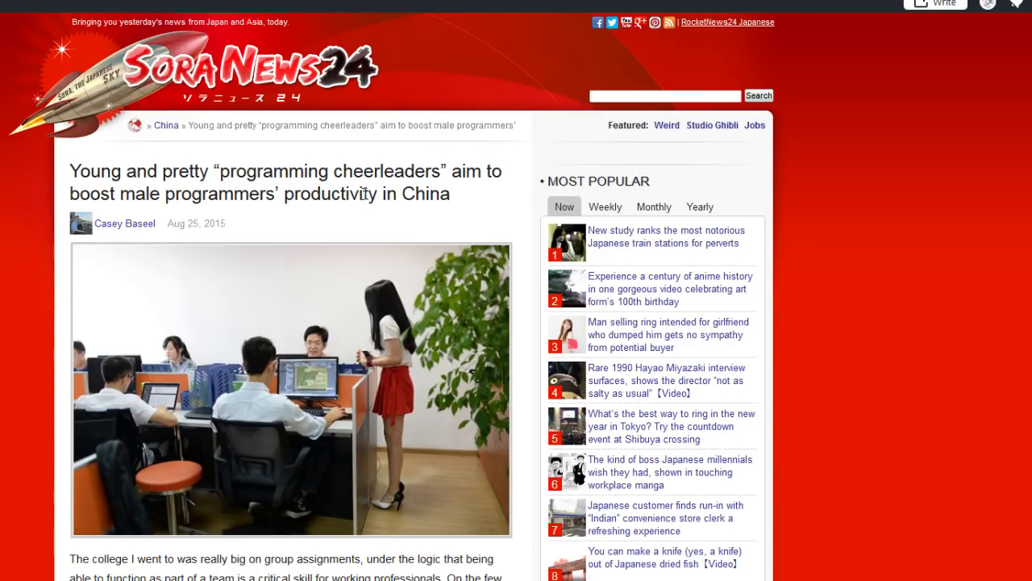
mouse_move(358, 213)
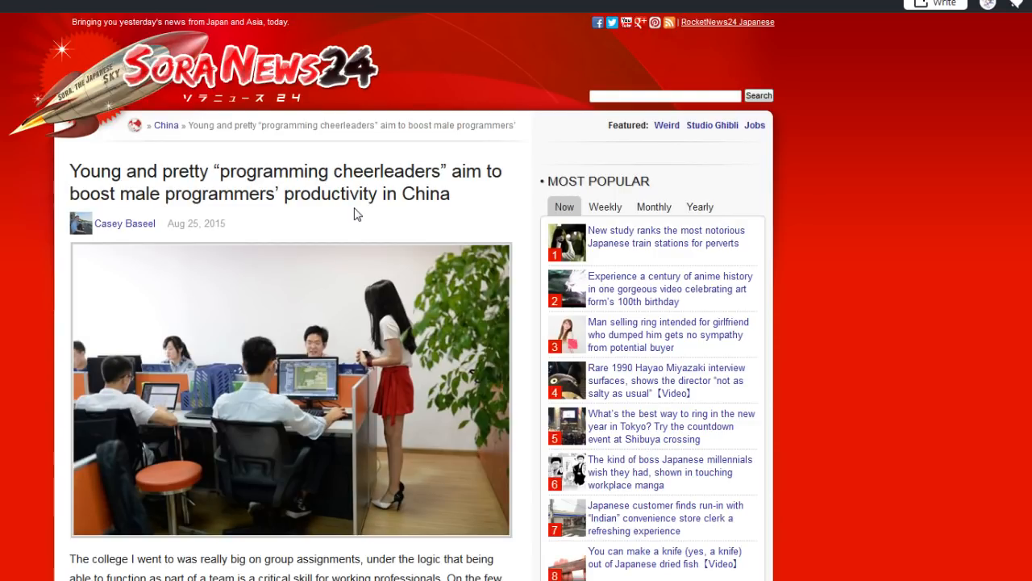
scroll("down", 3)
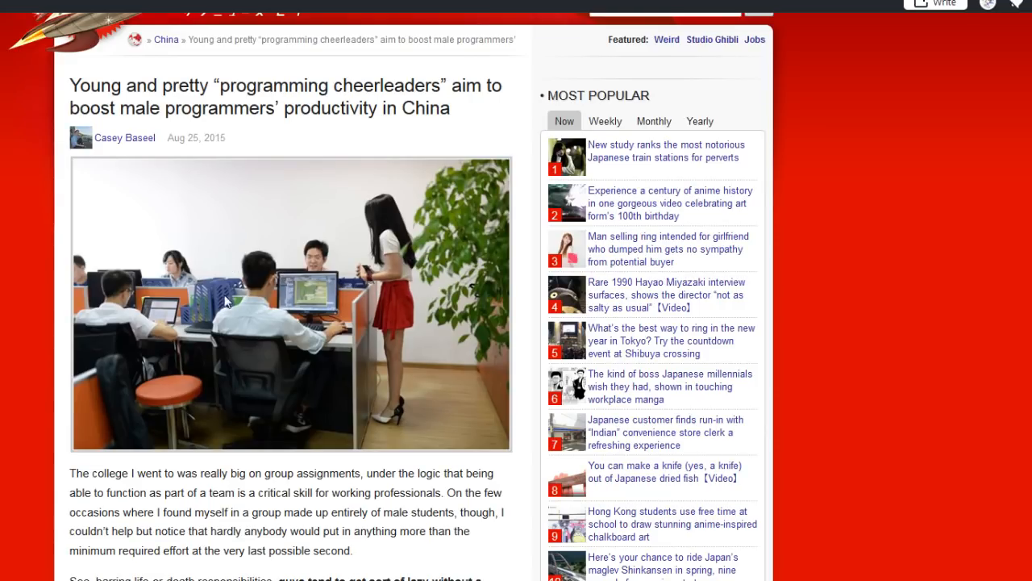
mouse_move(433, 322)
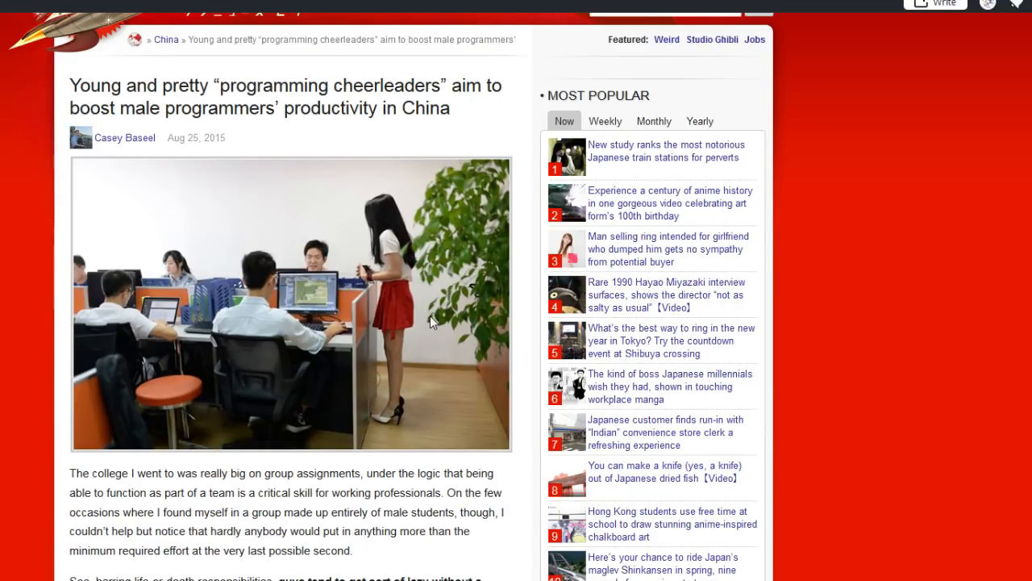
scroll("down", 3)
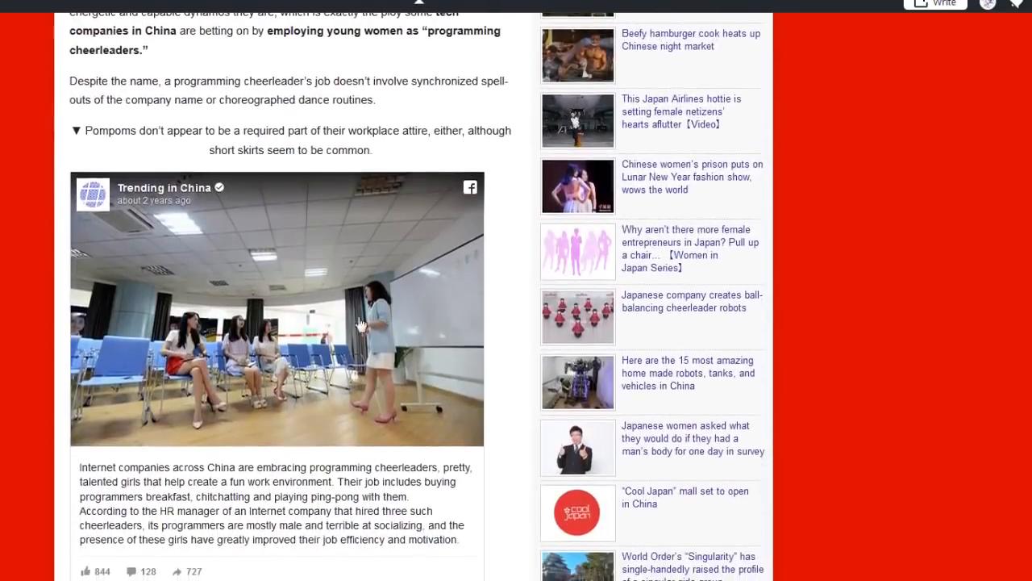
scroll("down", 3)
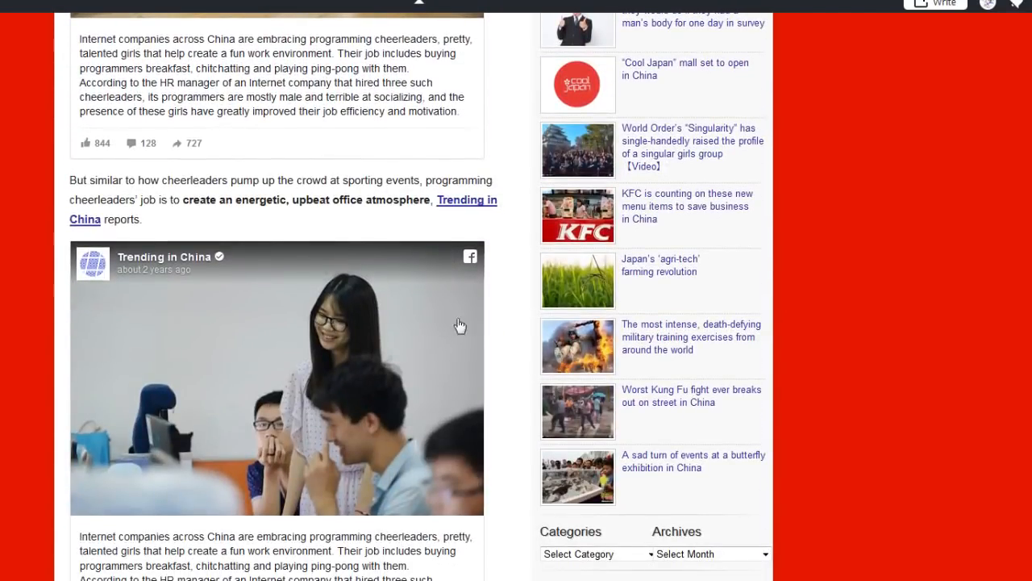
scroll("down", 3)
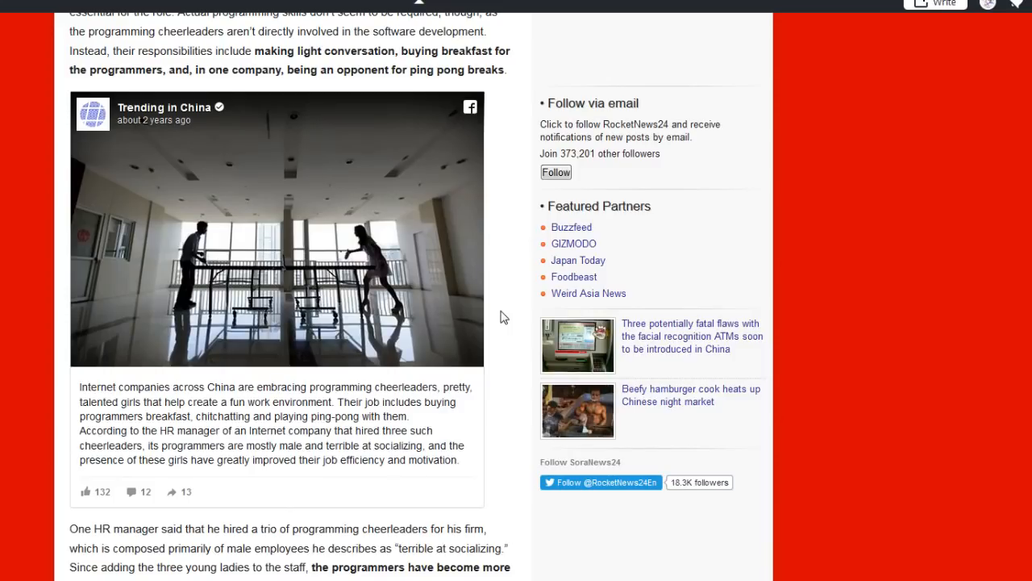
mouse_move(379, 278)
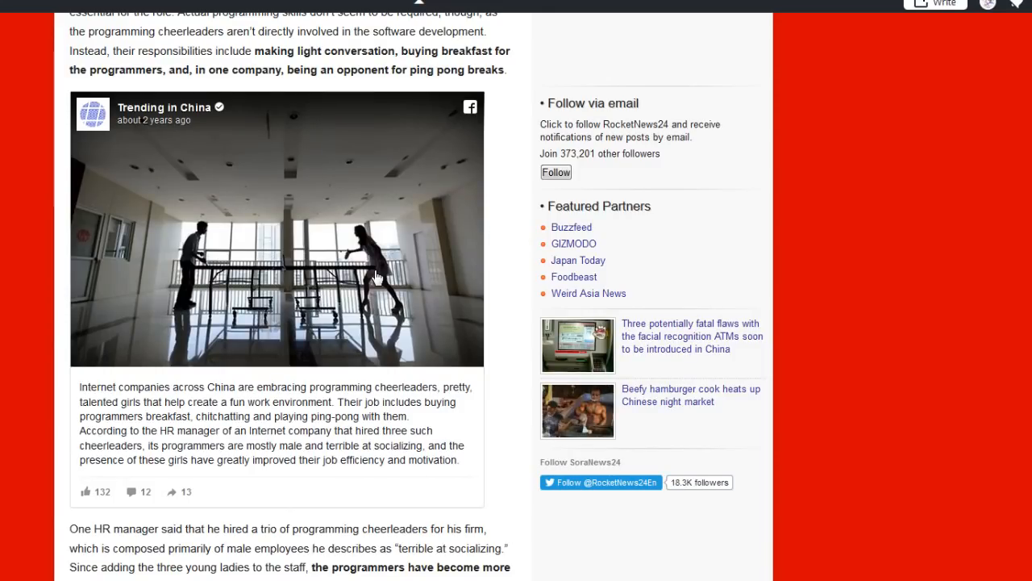
mouse_move(384, 262)
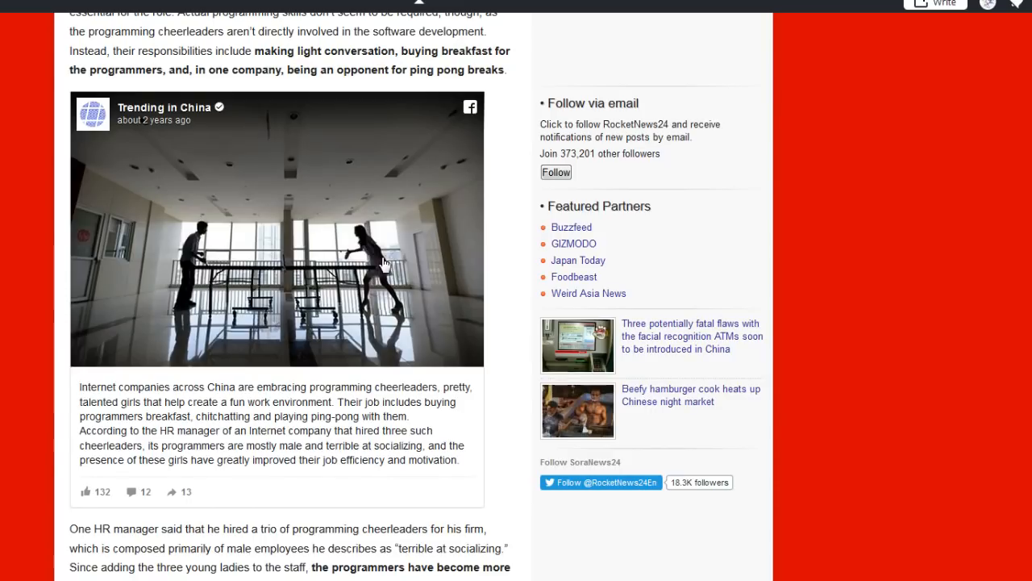
mouse_move(224, 265)
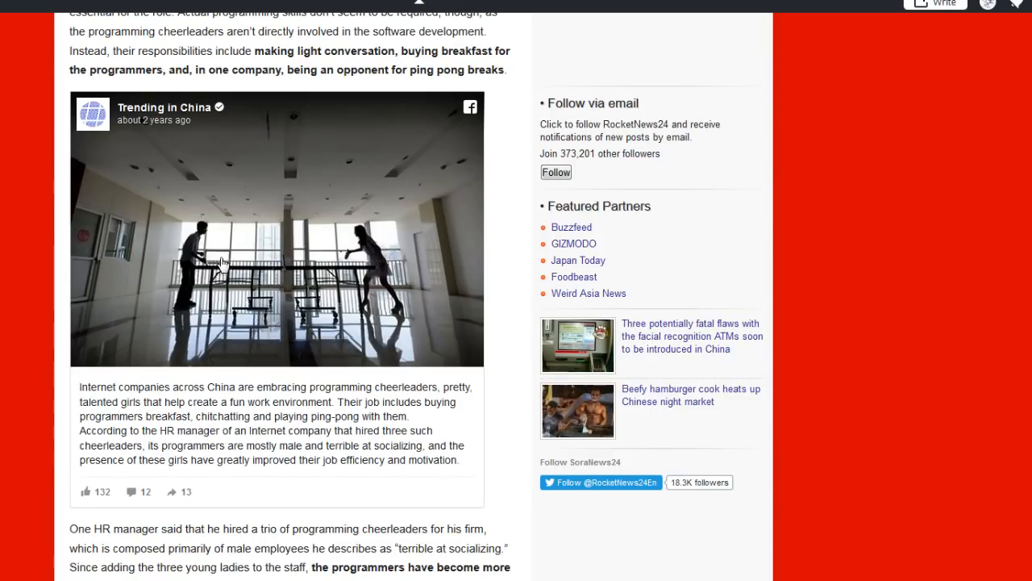
mouse_move(187, 271)
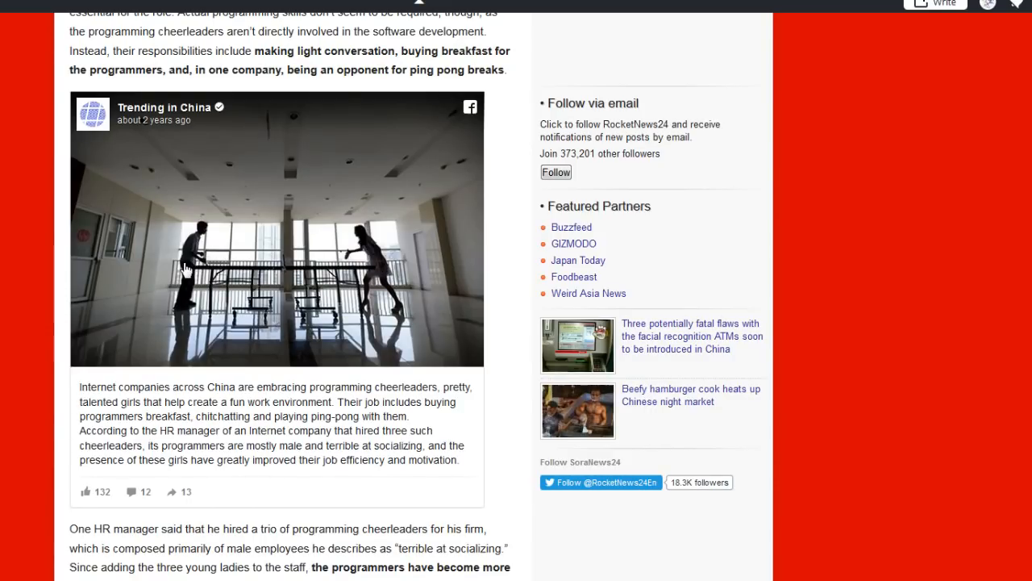
scroll("down", 3)
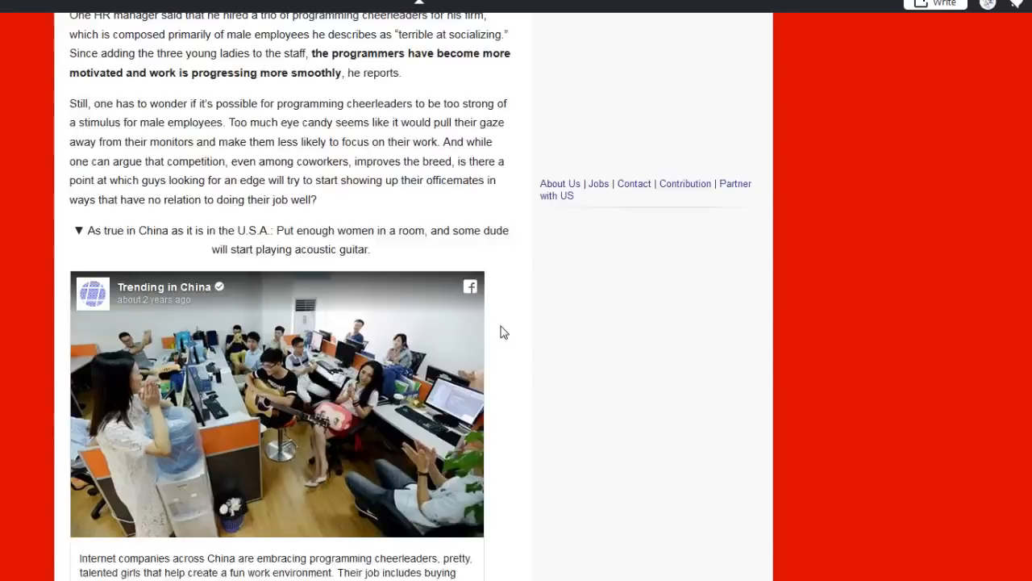
scroll("down", 3)
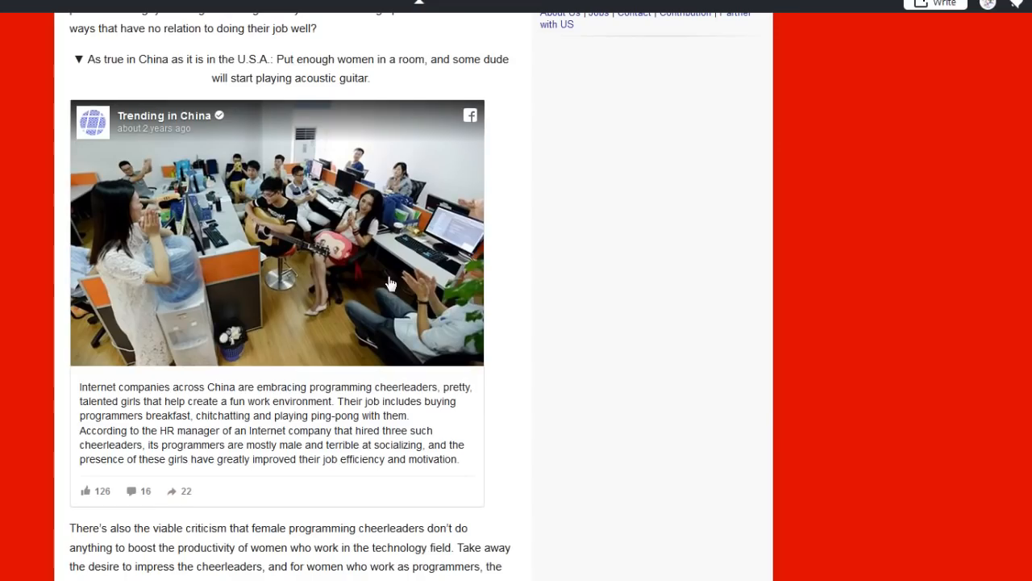
mouse_move(159, 234)
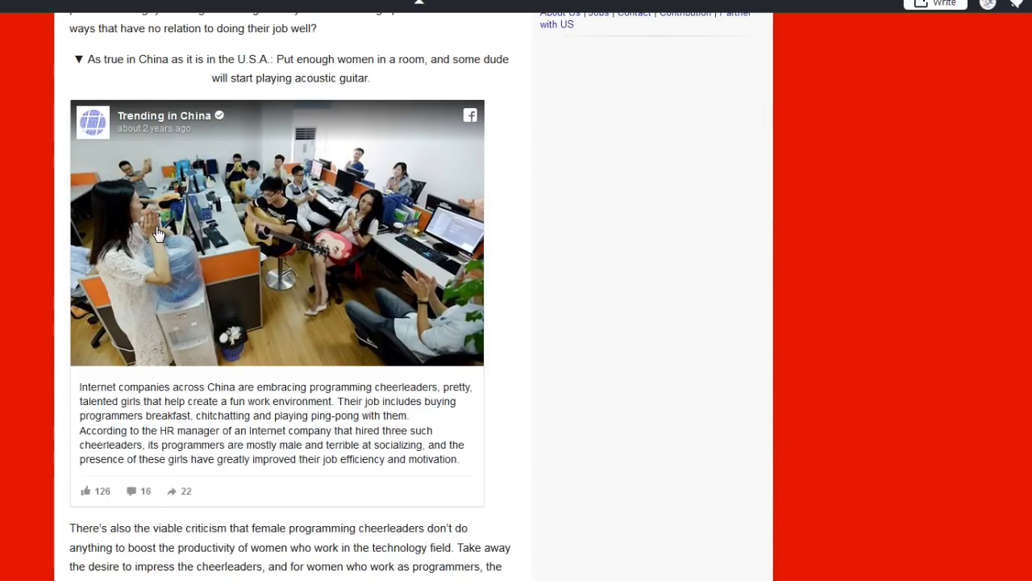
scroll("down", 3)
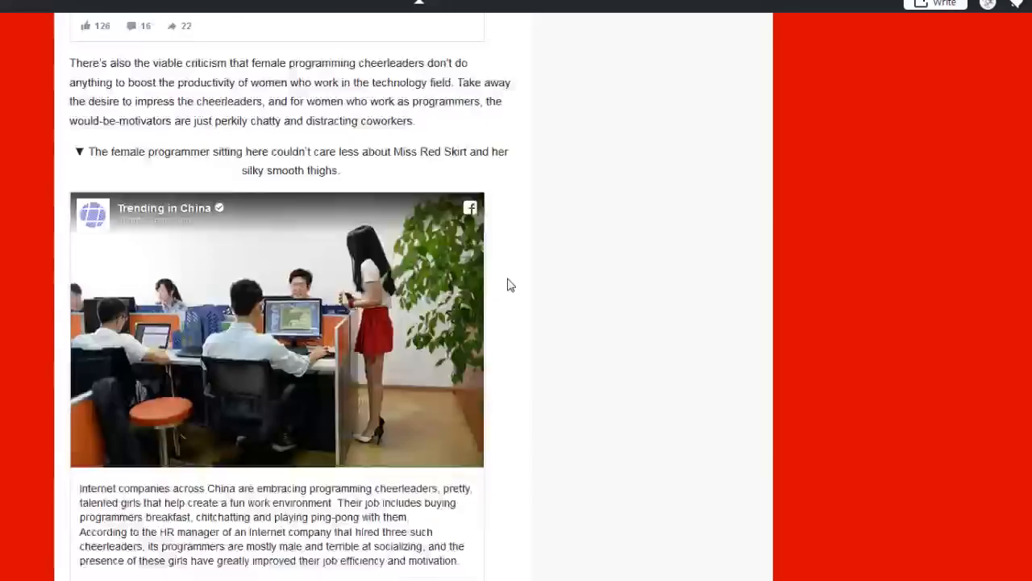
scroll("up", 3)
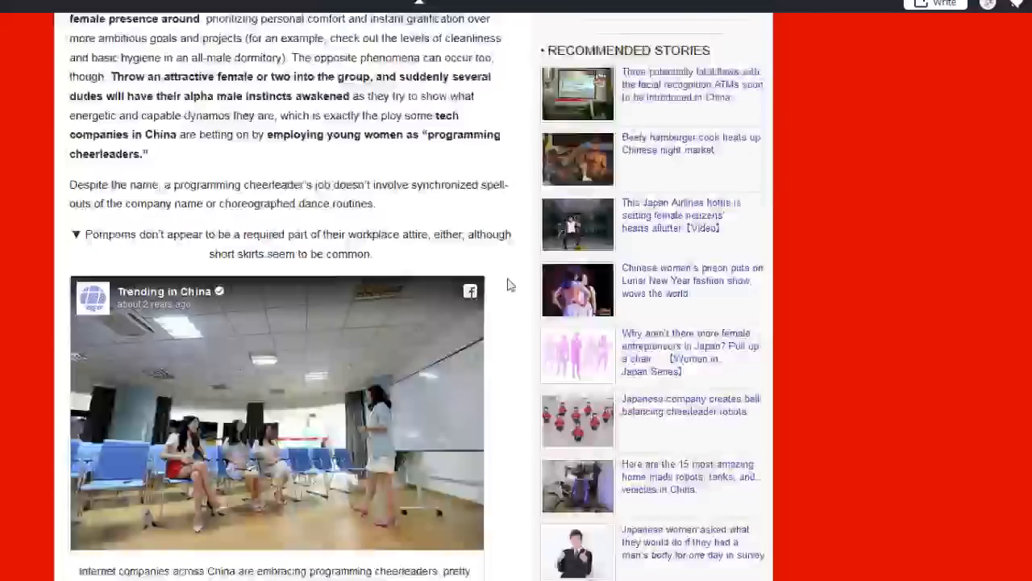
scroll("up", 3)
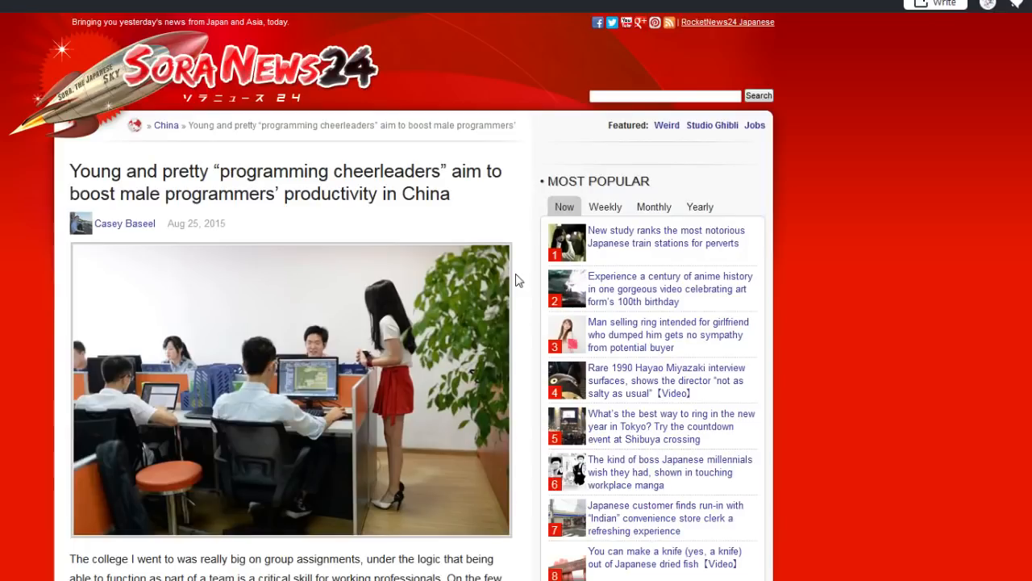
scroll("down", 3)
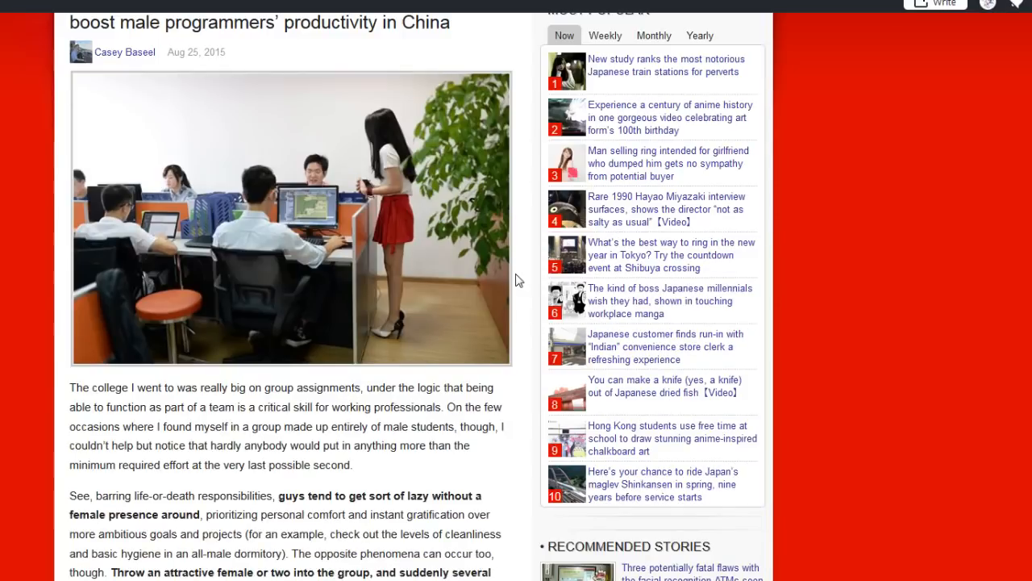